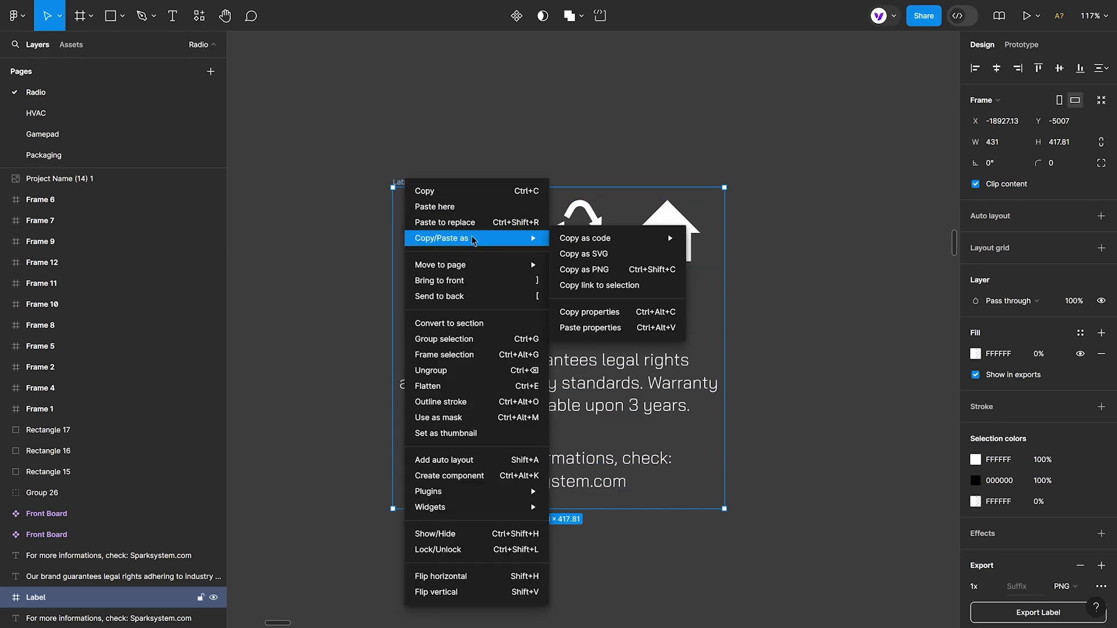
{"action": "mouse_move", "coordinate": [605, 293]}
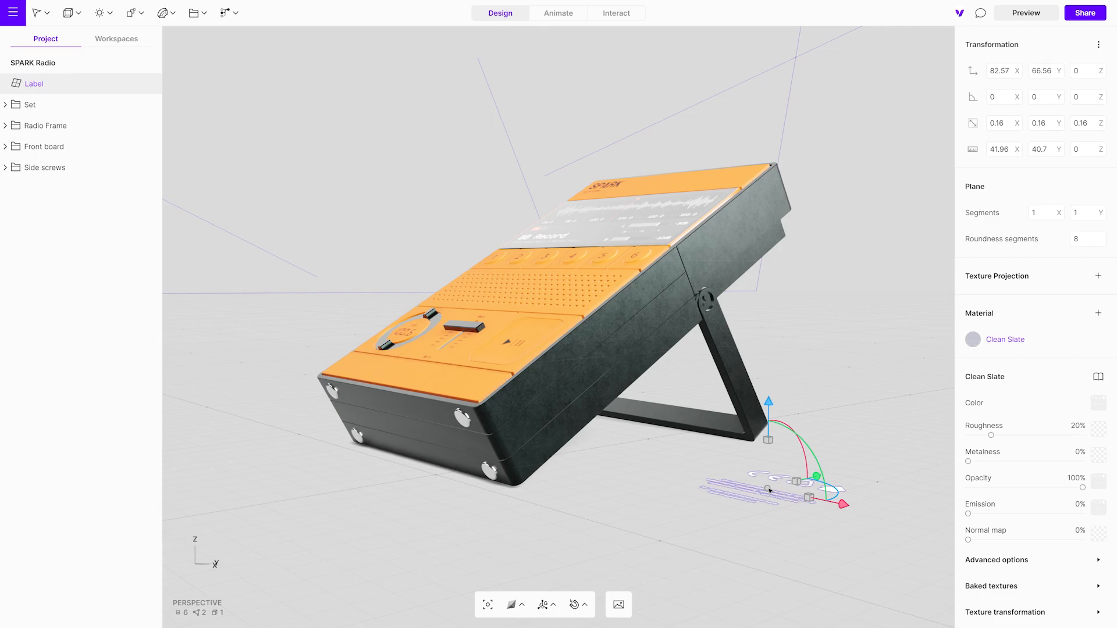
{"action": "left_click", "coordinate": [1097, 402]}
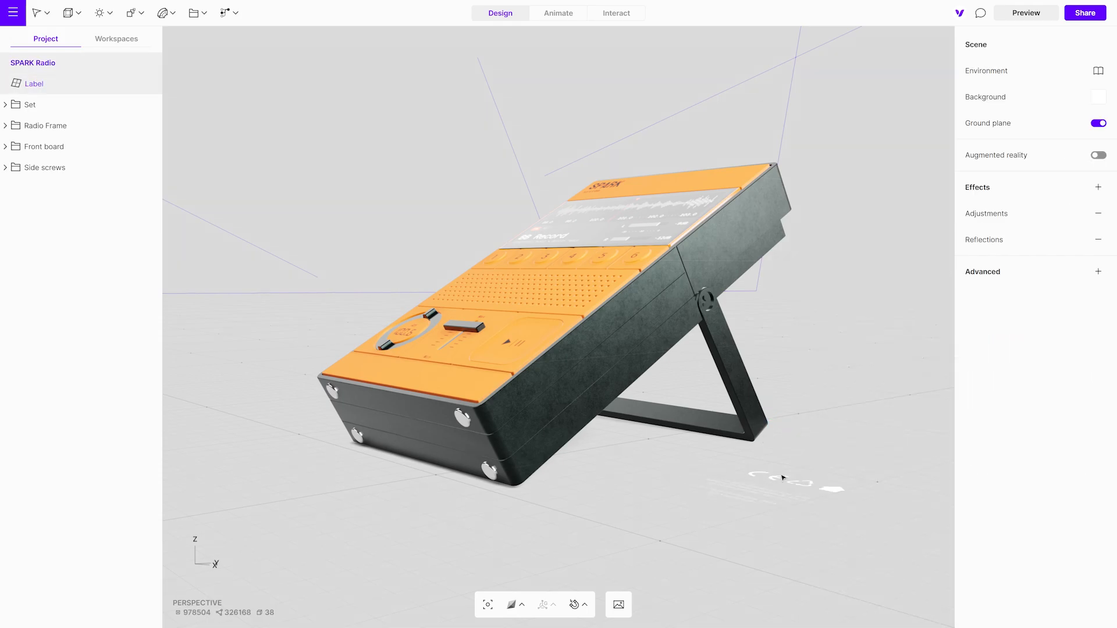
{"action": "left_click", "coordinate": [34, 83]}
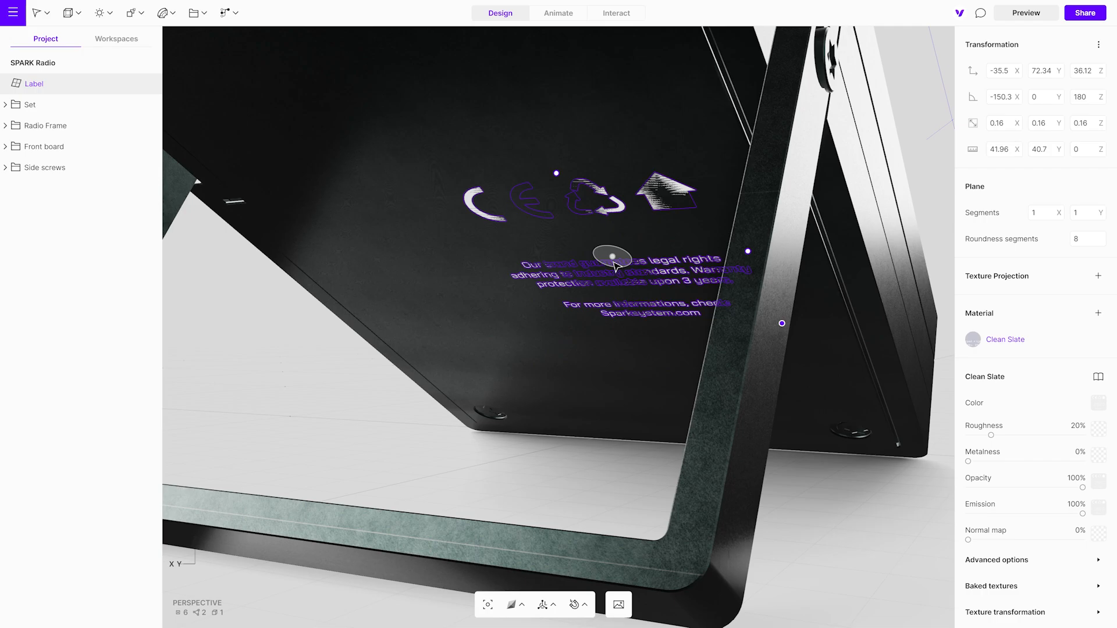
Scale the label down to a small sticker and nudge it into place on the underside.
{"action": "left_click_drag", "start_coordinate": [611, 257], "coordinate": [584, 320]}
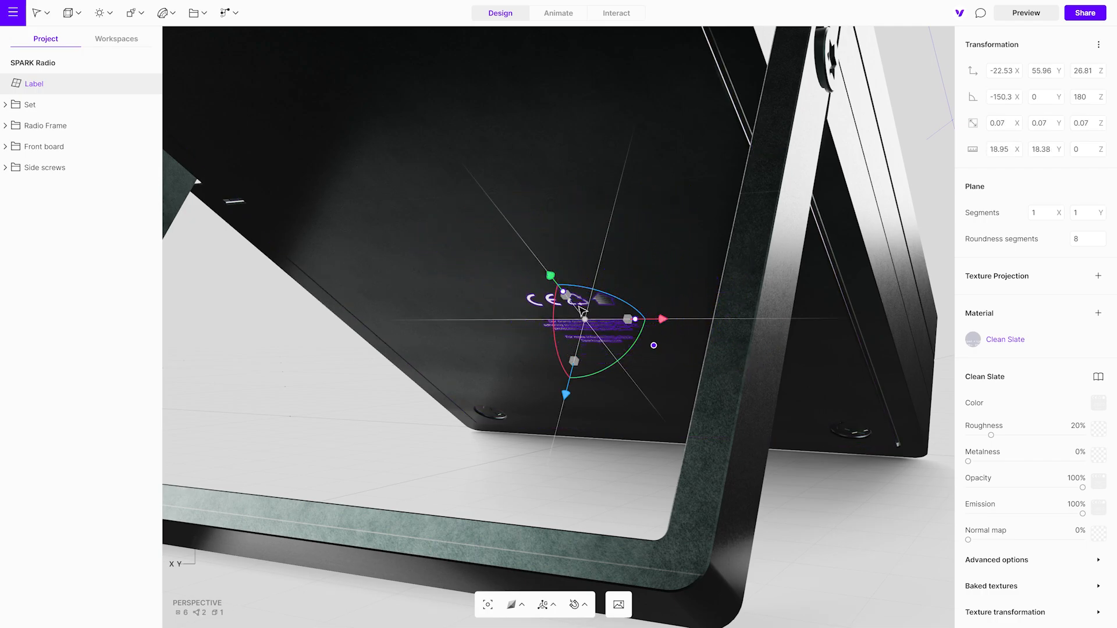
{"action": "left_click_drag", "start_coordinate": [653, 345], "coordinate": [749, 381]}
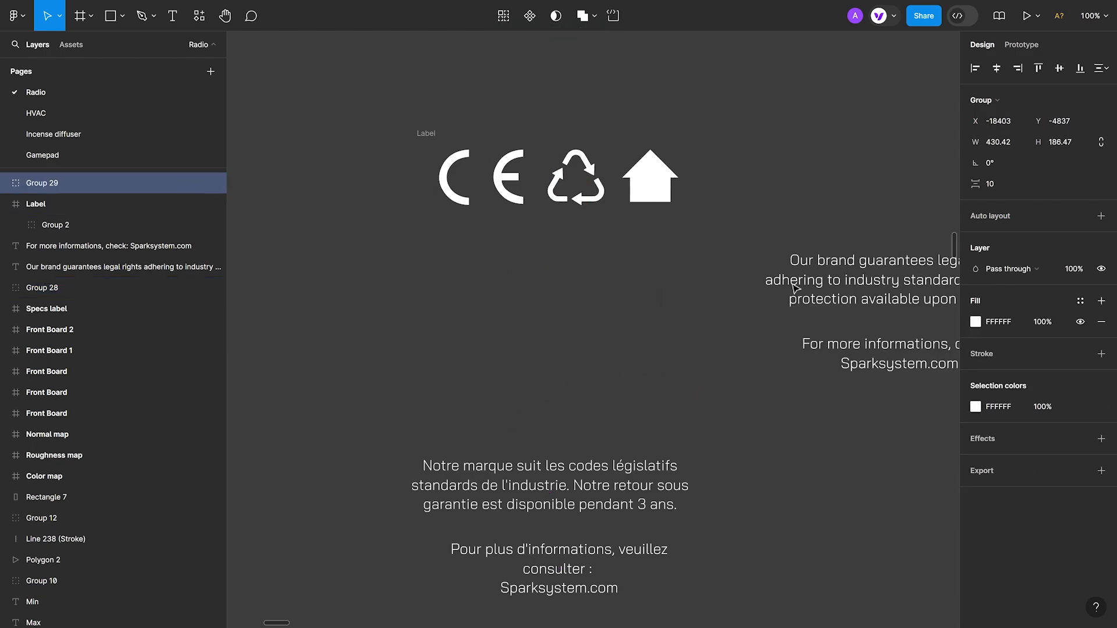
Swap the Figma Label frame's English text group for the French warranty text.
{"action": "left_click", "coordinate": [42, 288]}
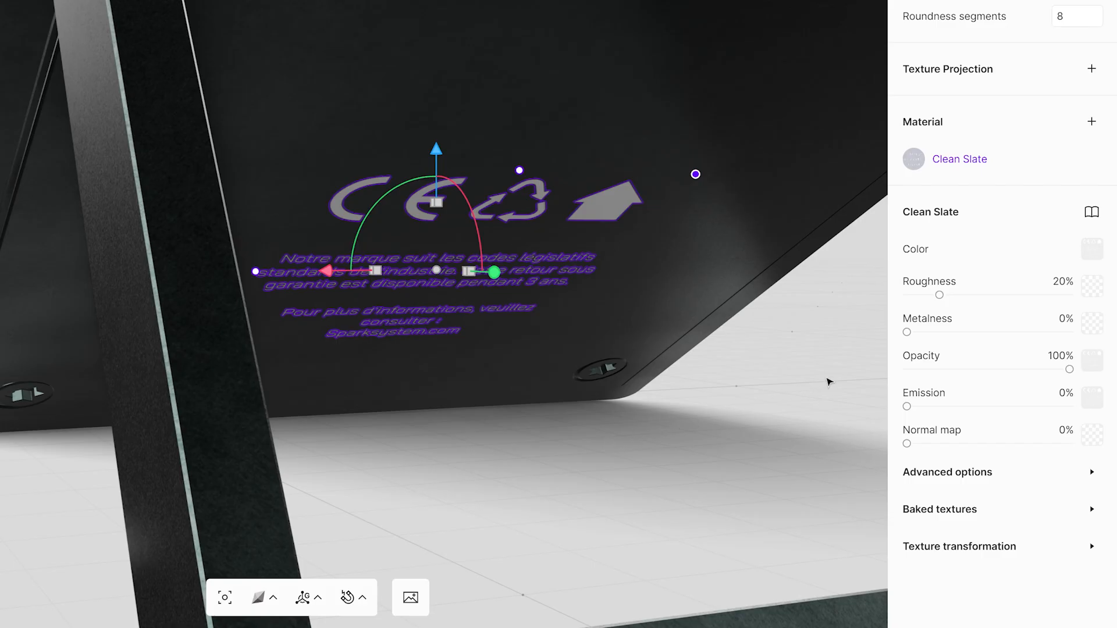
Set the linked Figma 'Label' frame as the label's opacity mask.
{"action": "left_click", "coordinate": [1093, 361]}
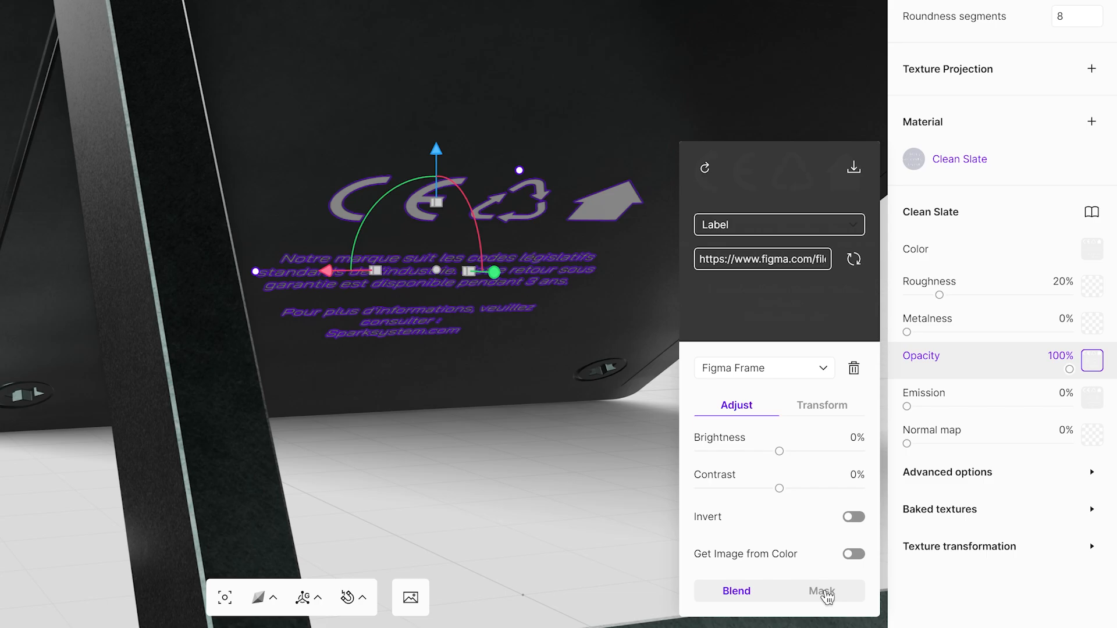
{"action": "left_click", "coordinate": [822, 591]}
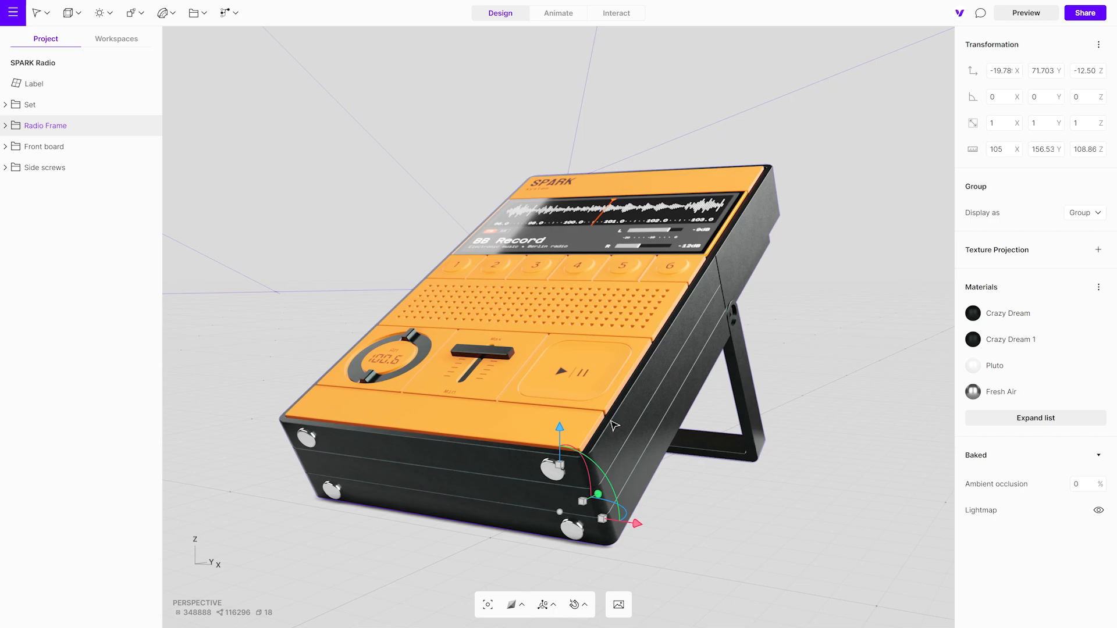
{"action": "mouse_move", "coordinate": [853, 351]}
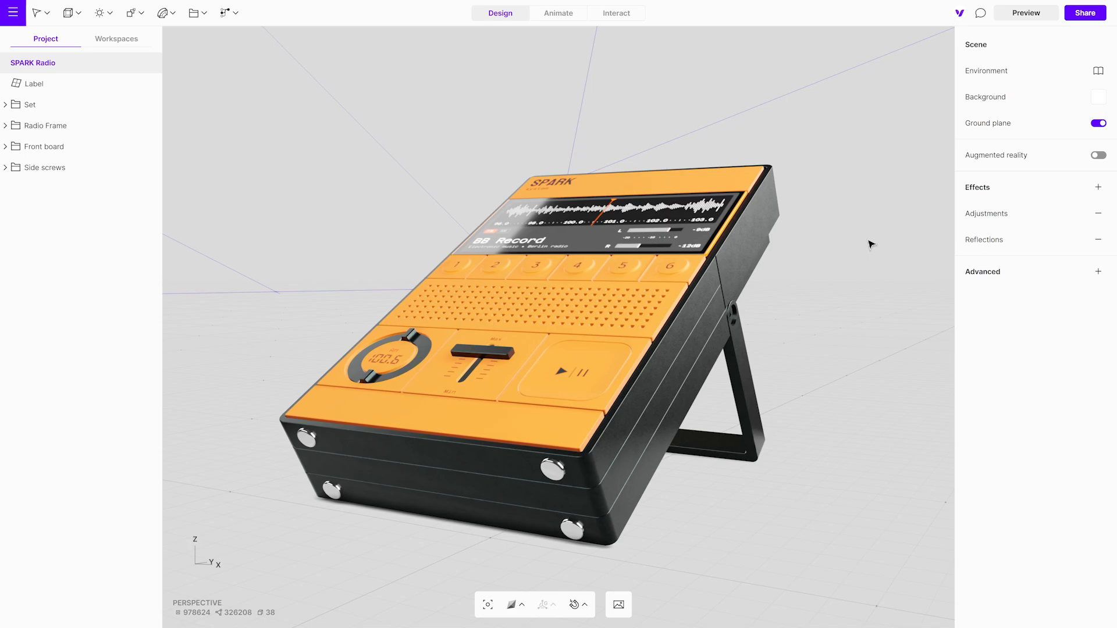
{"action": "mouse_move", "coordinate": [1099, 155]}
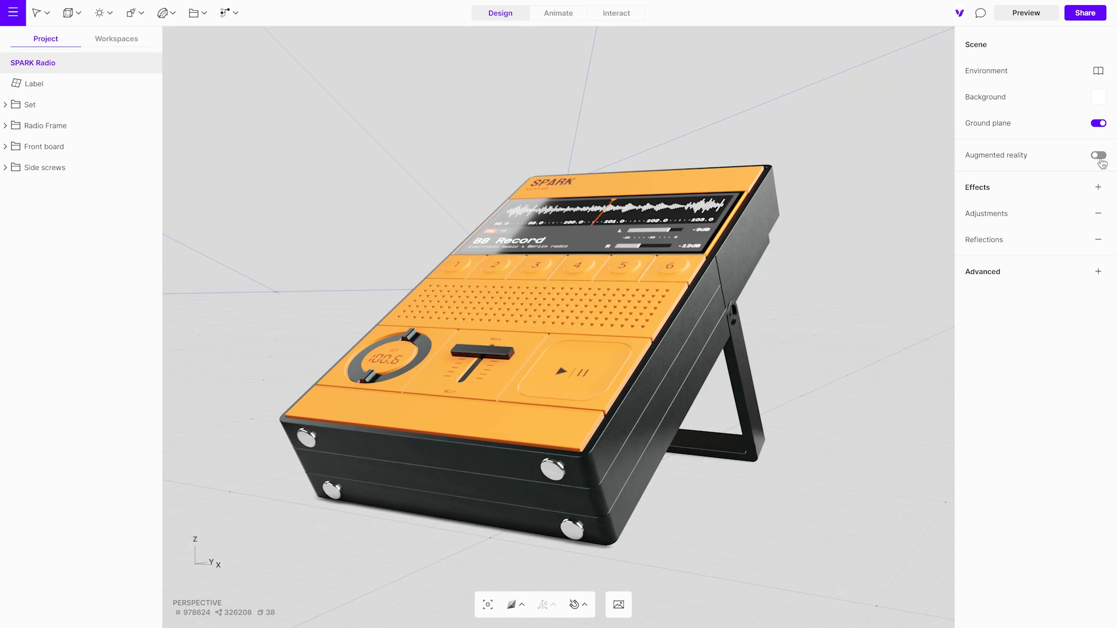
Turn on Augmented reality for the SPARK Radio scene and open Preview.
{"action": "left_click", "coordinate": [1101, 155]}
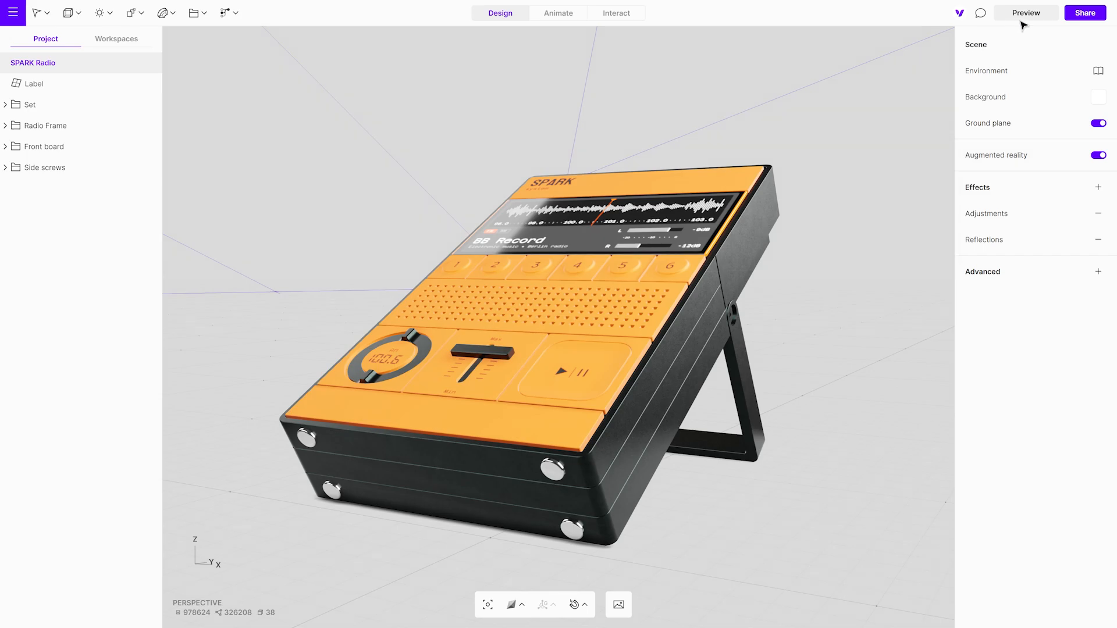
{"action": "left_click", "coordinate": [1026, 13]}
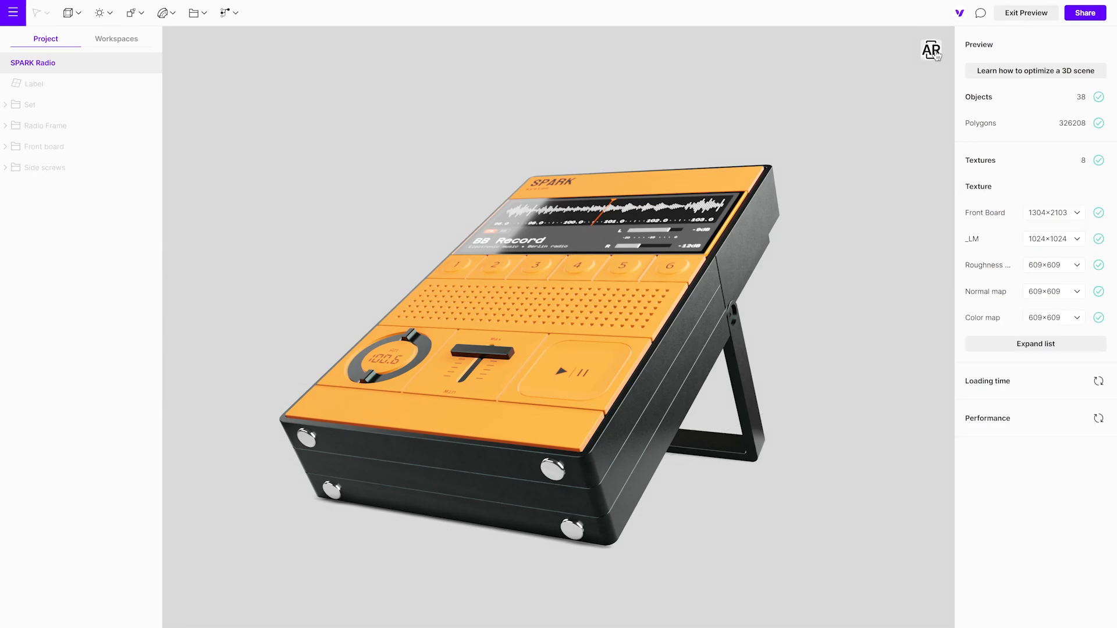